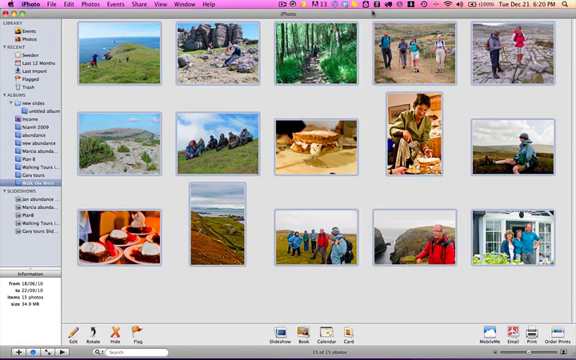
Step: Select the hillside group photo and mark a wide banner crop over the hikers
left_click(216, 142)
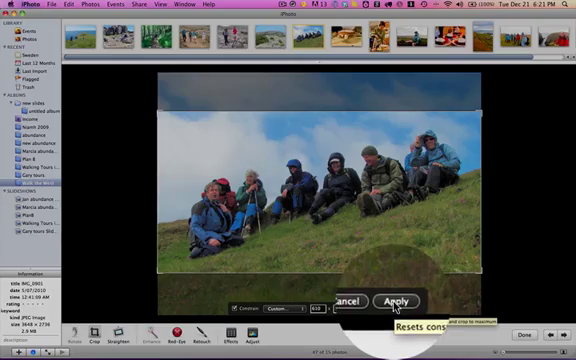
Step: Apply the banner-shaped crop to the hillside photo
left_click(410, 300)
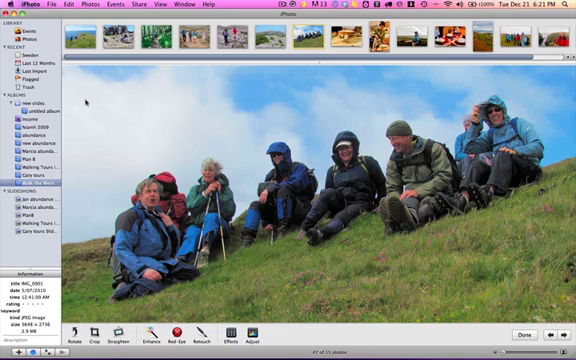
mouse_move(82, 96)
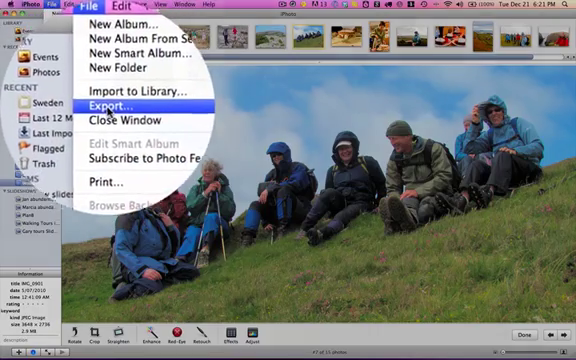
Step: Export the cropped hillside photo as a JPEG with a custom 610 px maximum width
left_click(100, 108)
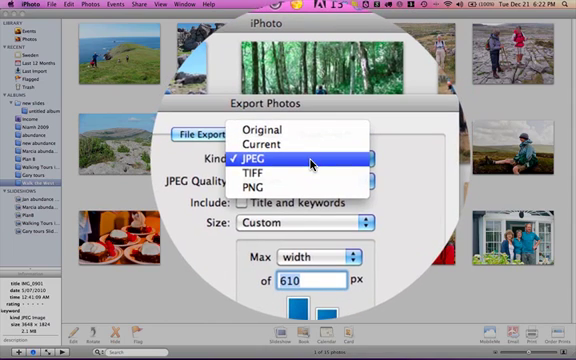
left_click(252, 160)
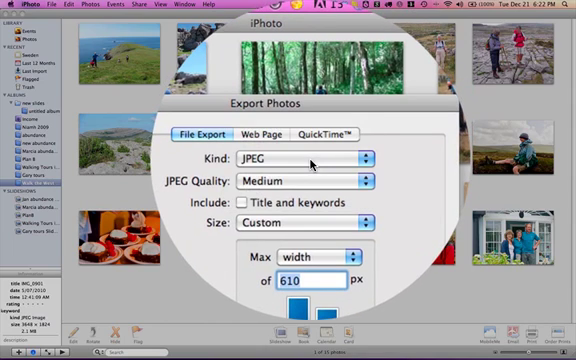
left_click(300, 224)
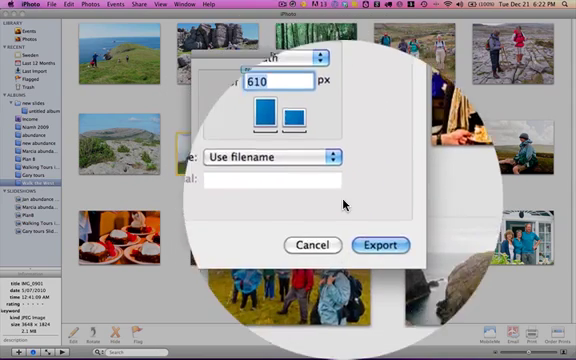
left_click(380, 244)
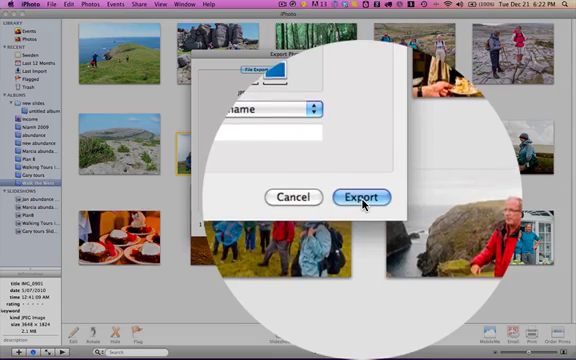
Step: Confirm the export and save the hillside banner image file
left_click(356, 196)
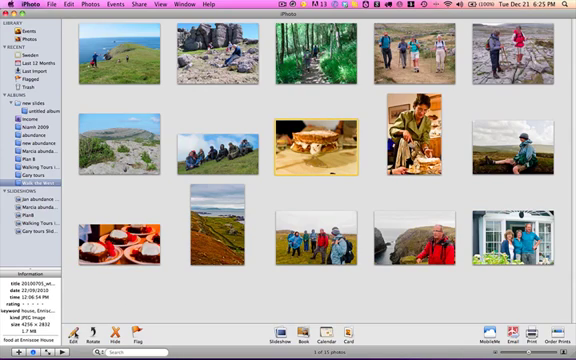
Step: Crop the cake photo down to a close-up of the cake
double_click(322, 140)
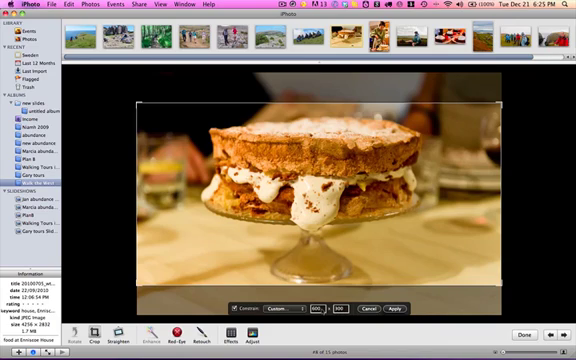
left_click(318, 294)
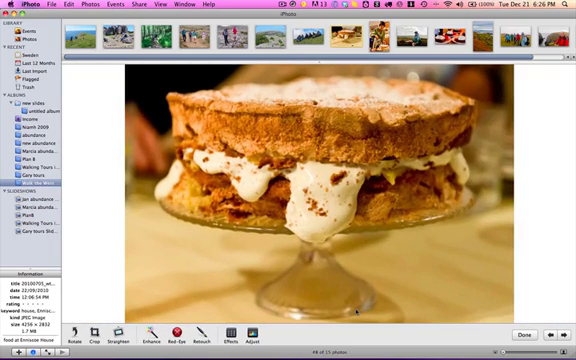
Step: Finish editing the cake close-up and leave edit mode
left_click(50, 4)
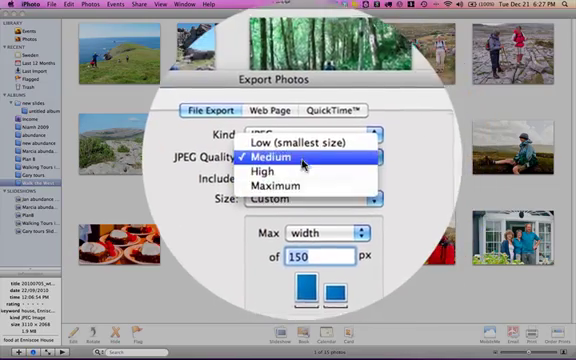
Step: Export the cake close-up as JPEG at Maximum quality, 150 px wide, to the Desktop
left_click(272, 186)
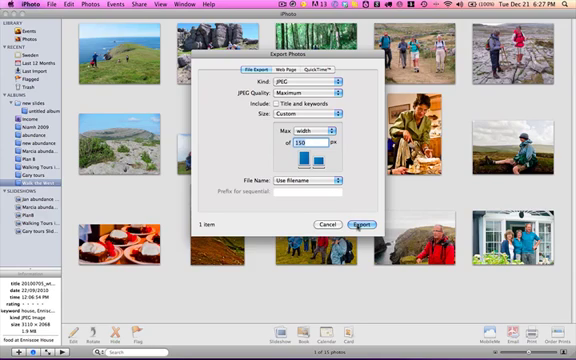
left_click(364, 216)
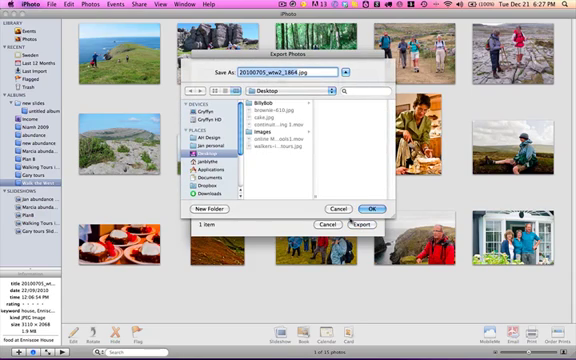